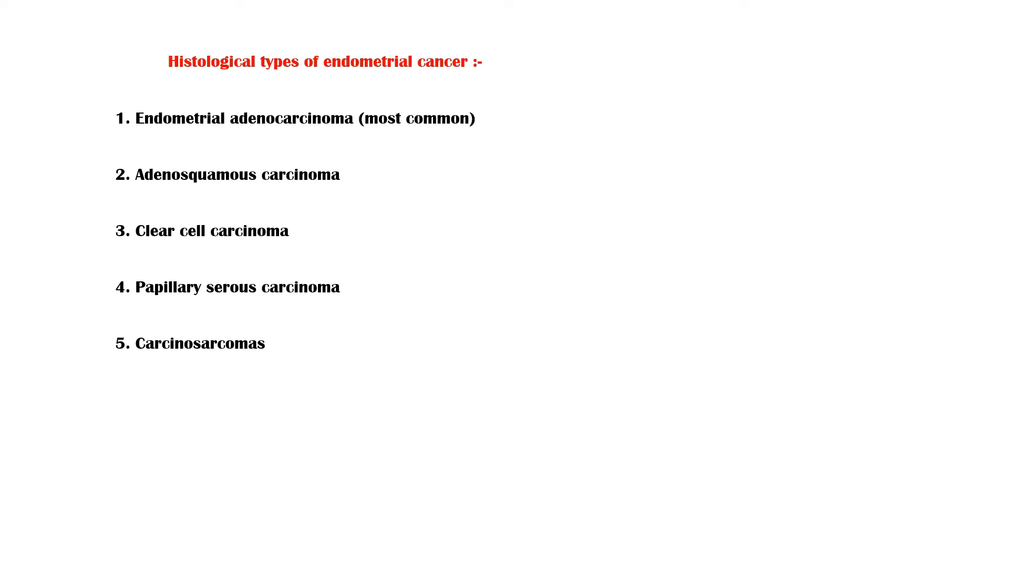
# Brace clear cell and papillary serous carcinoma and label them 'More aggressive and have a poor prognosis'
pyautogui.moveTo(393, 228); pyautogui.dragTo(392, 297)
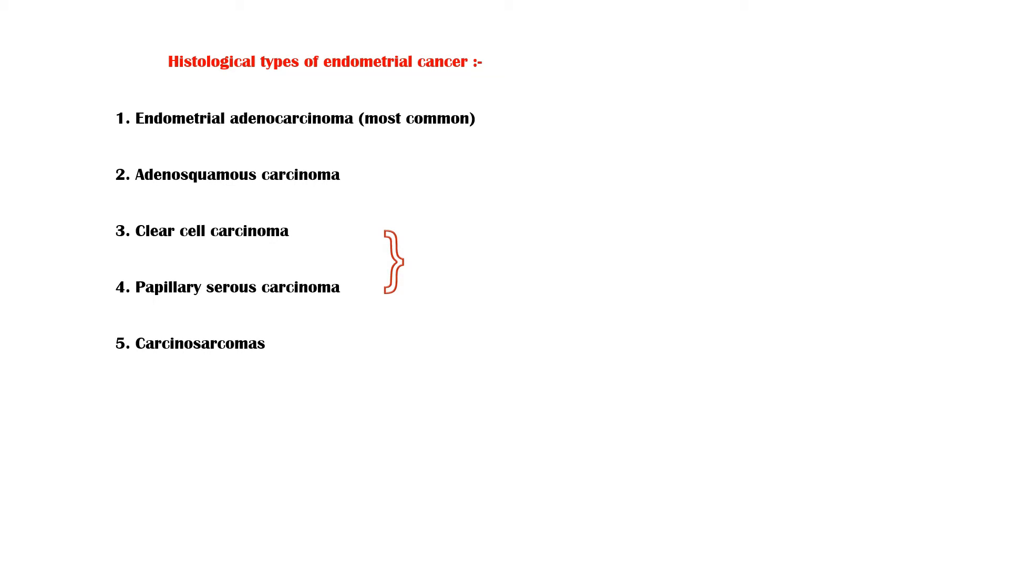
pyautogui.write('More aggressive and have a poor prognosis')
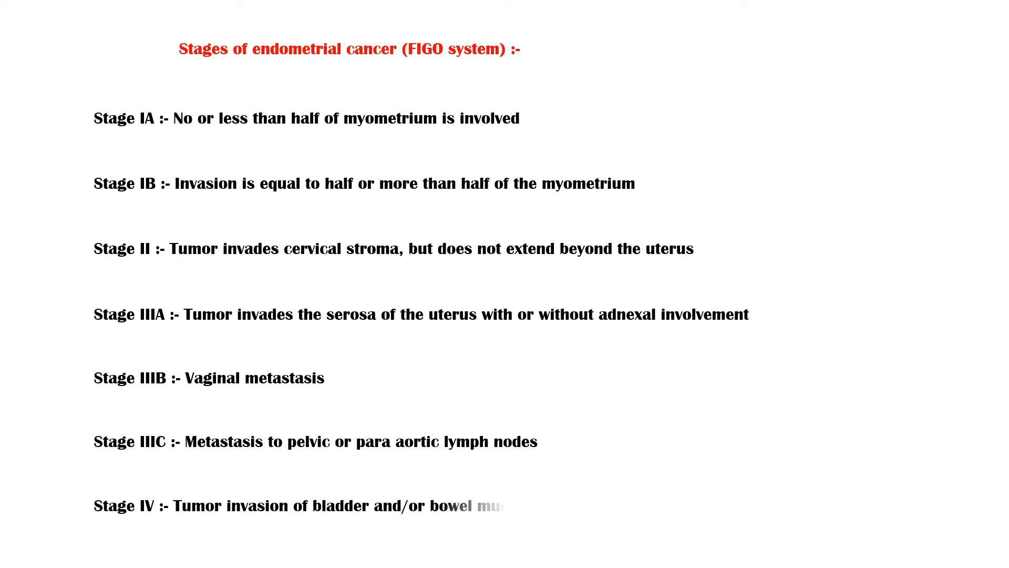
# Complete the Stage IV line of the FIGO staging slide with 'mucosa'
pyautogui.write('mucosa')
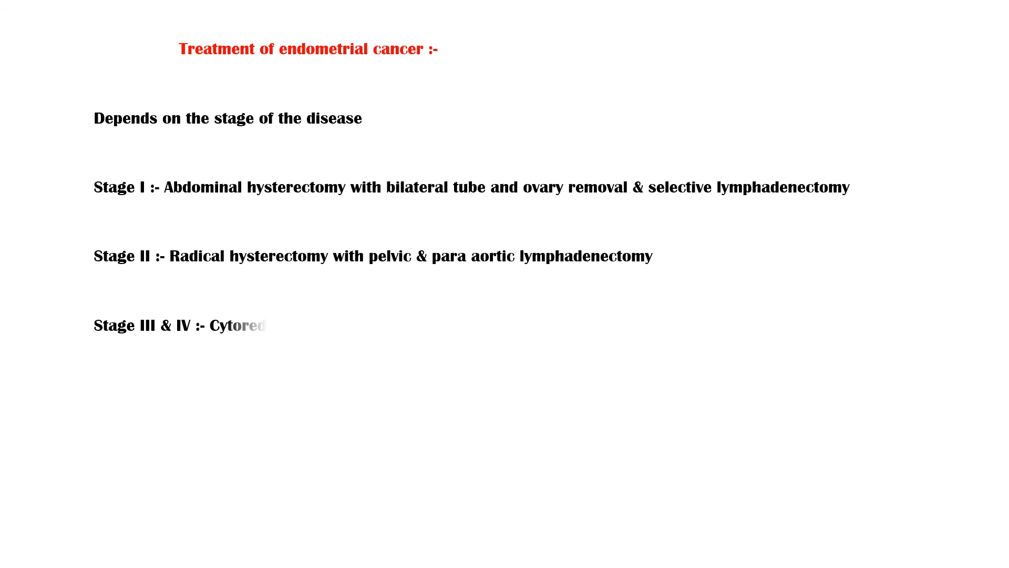
# Add cytoreductive surgery for Stages III & IV and note some patients receive radiotherapy after surgery
pyautogui.write('oreductive surgery')
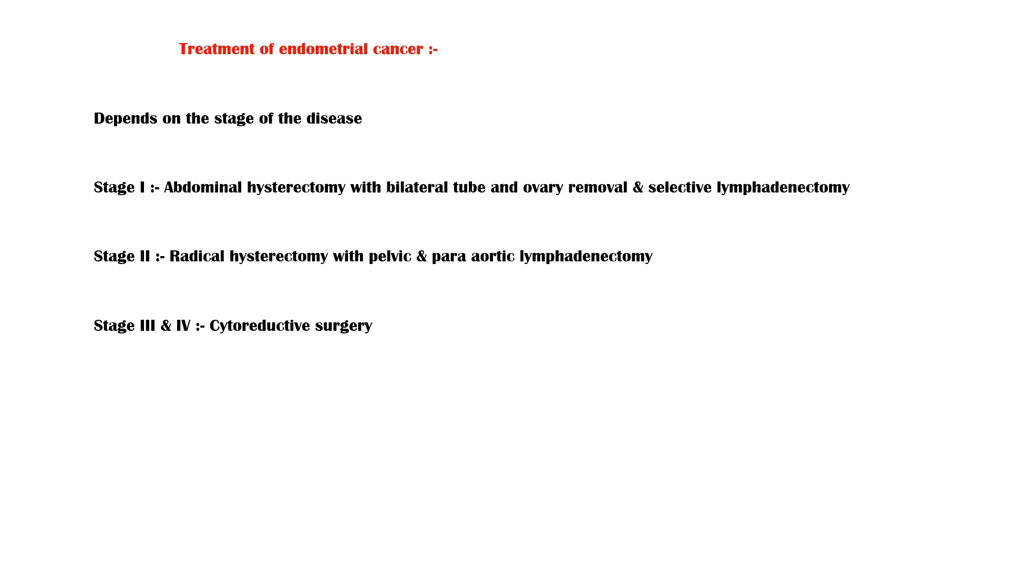
pyautogui.write('Some patients might receive radiotherapy following surgery')
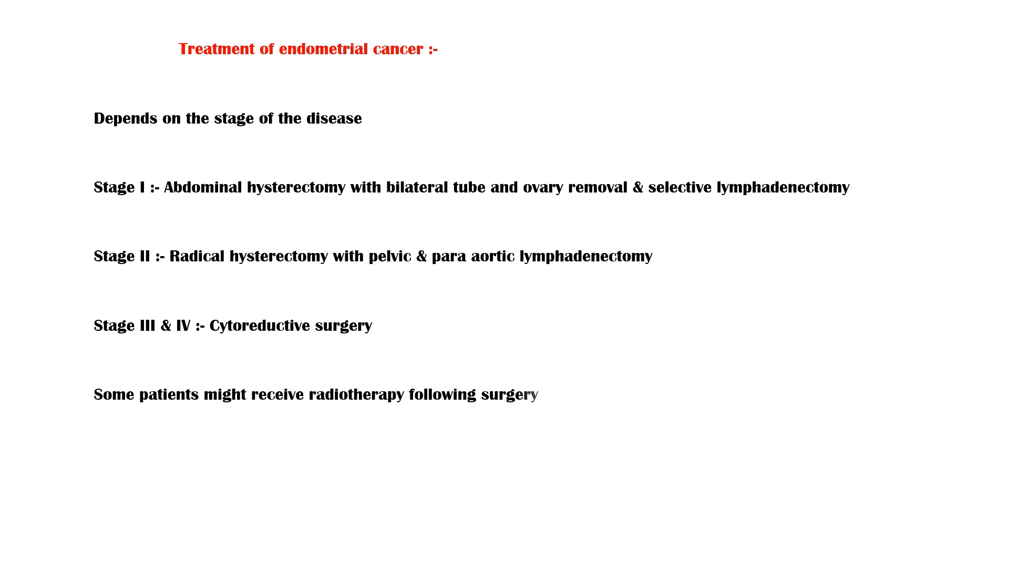